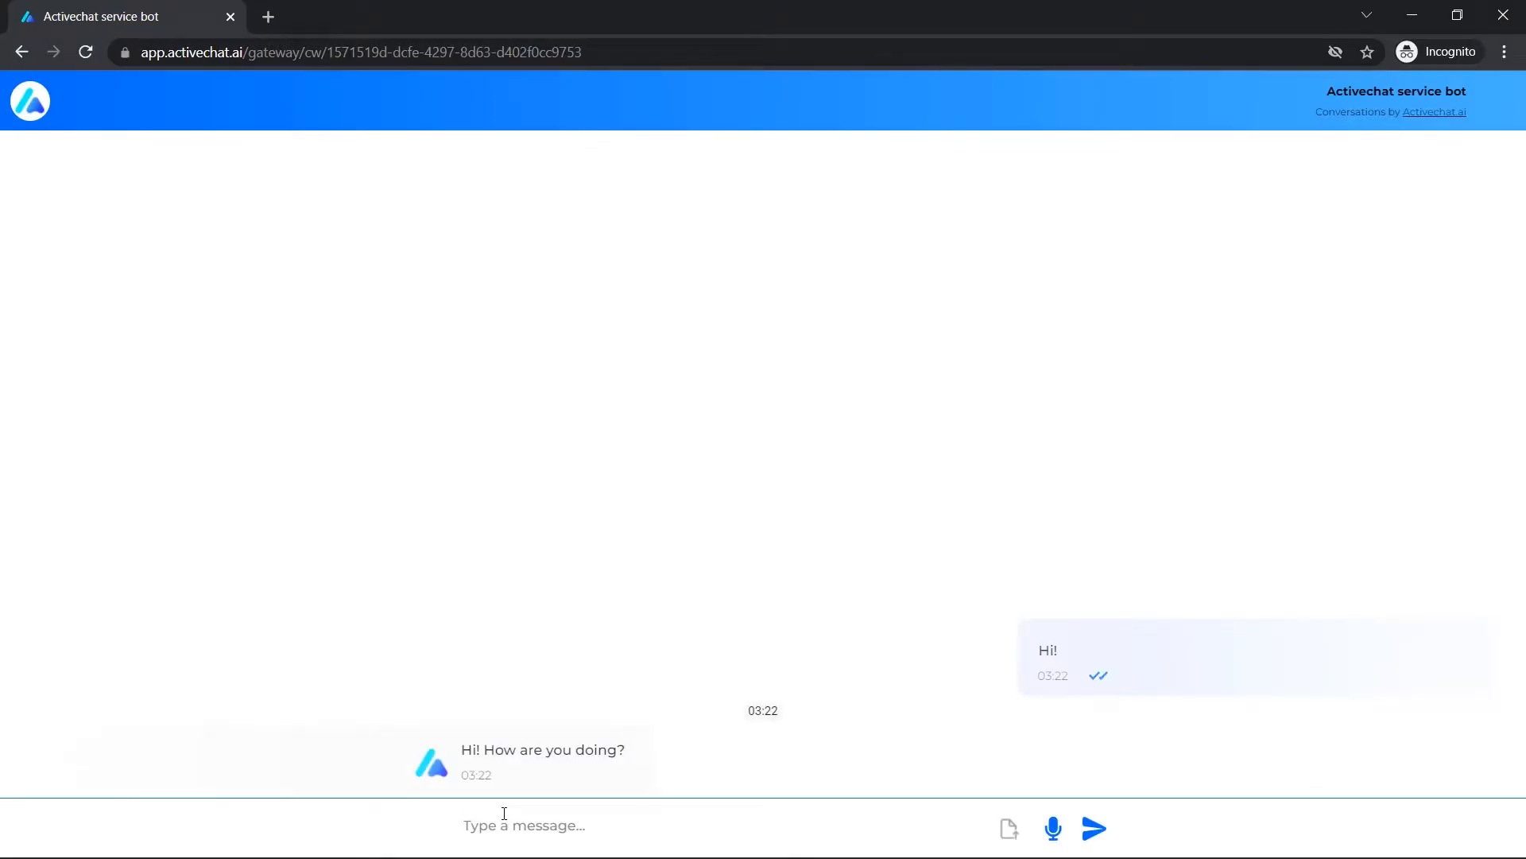
# Step: Reply to the bot's greeting saying I'm doing great
pyautogui.click(502, 848)
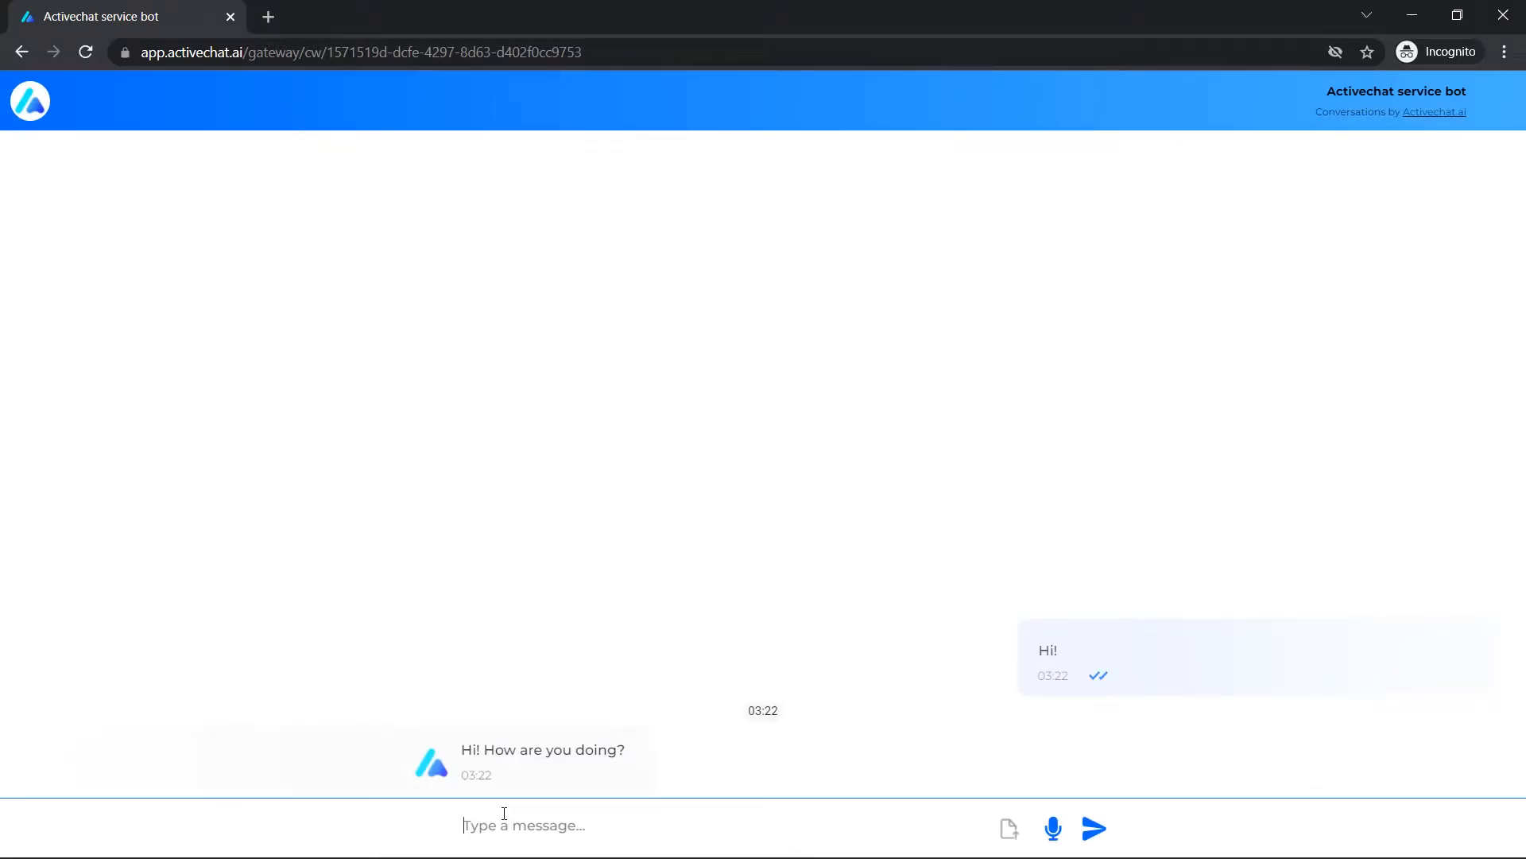
pyautogui.write("I'm")
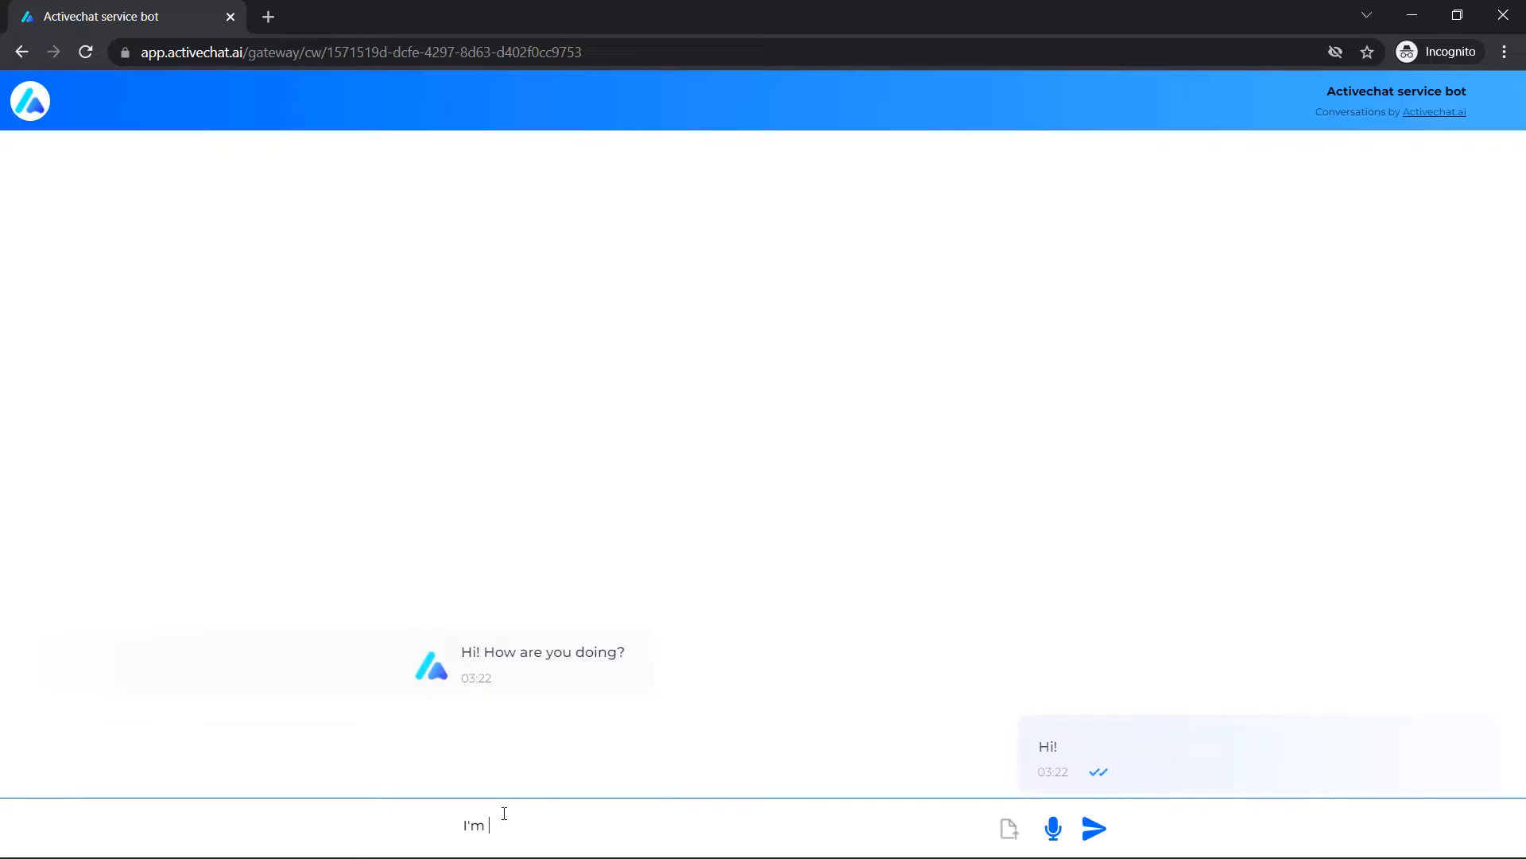
pyautogui.click(1096, 830)
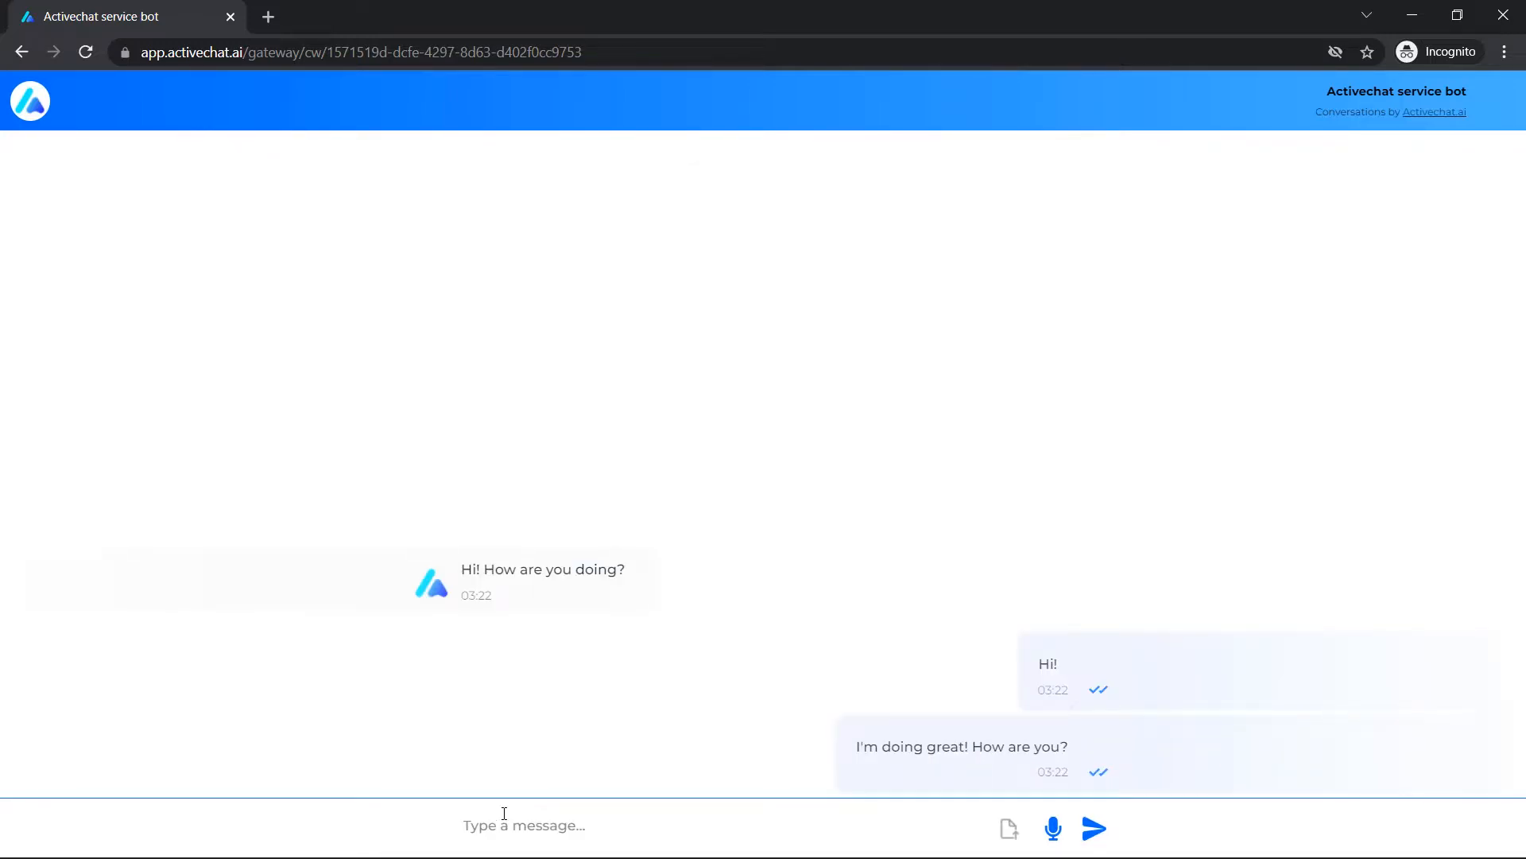
# Step: Ask the bot to tell me more about ActiveChat
pyautogui.write("I'd like to know mo")
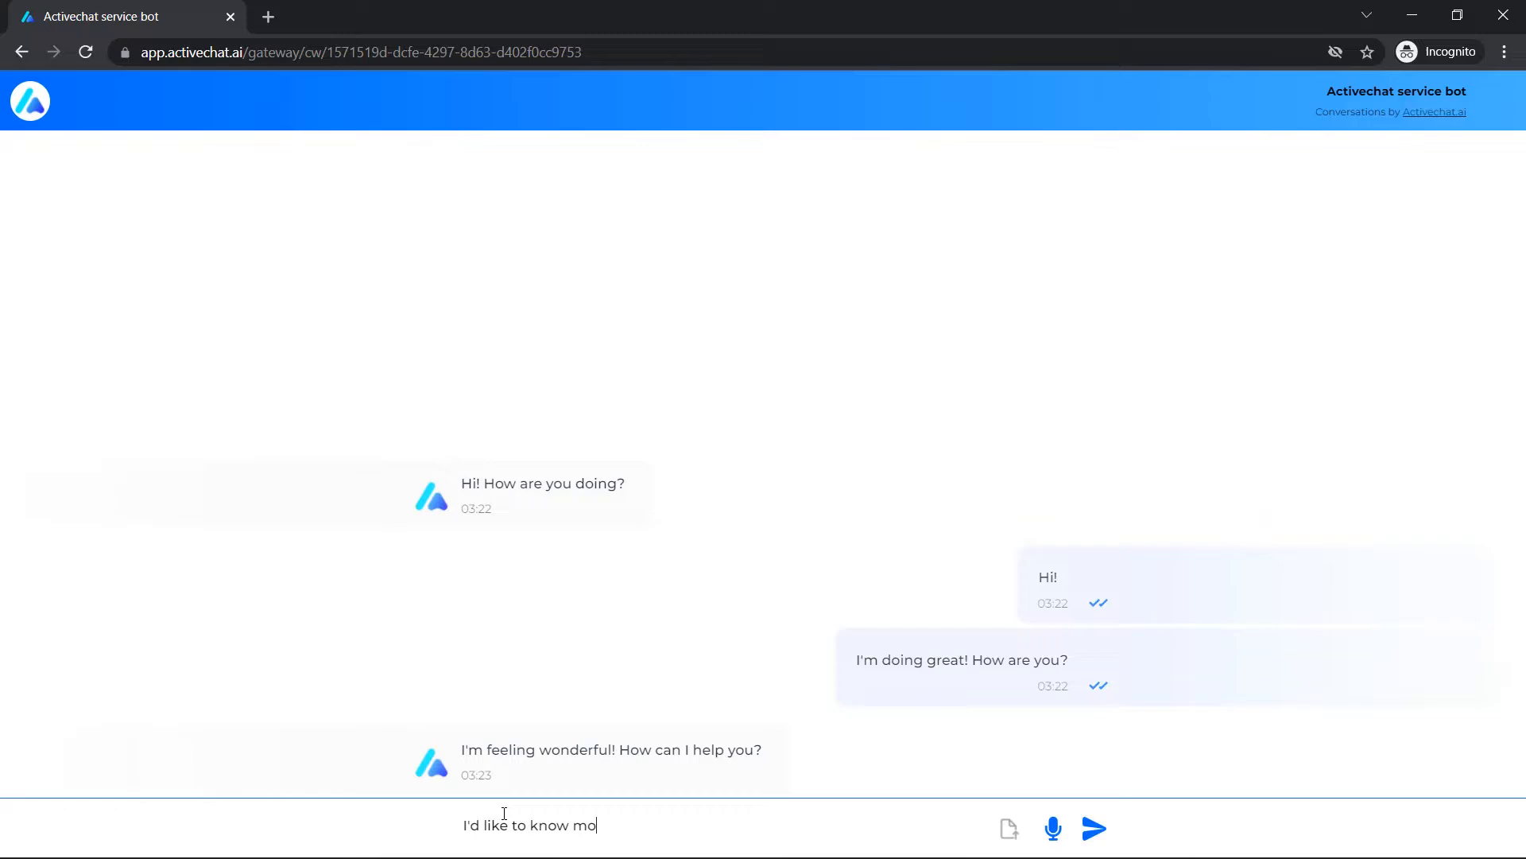
pyautogui.click(1095, 830)
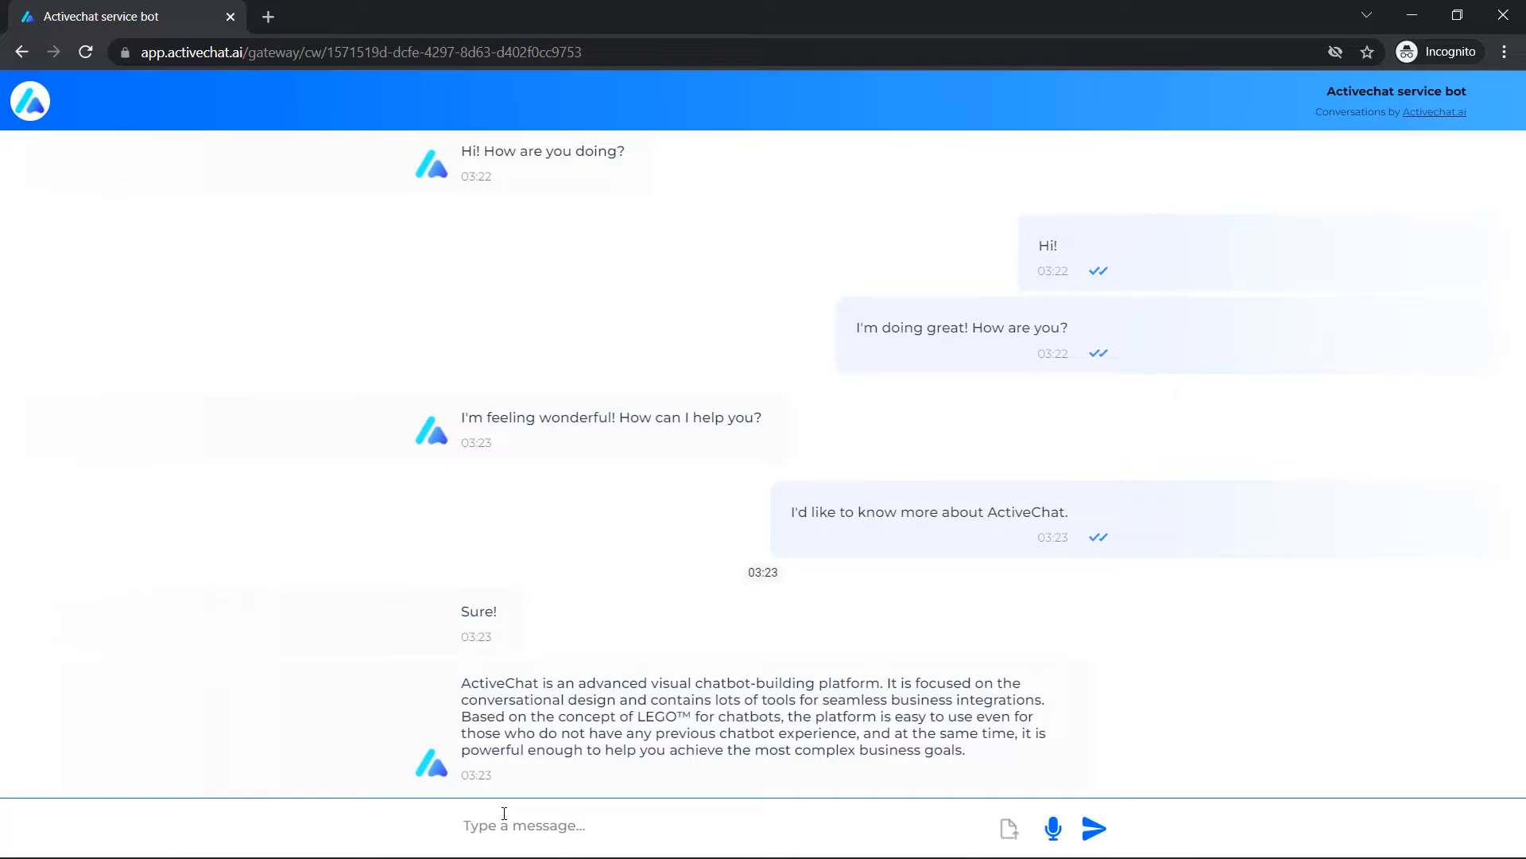
pyautogui.click(506, 826)
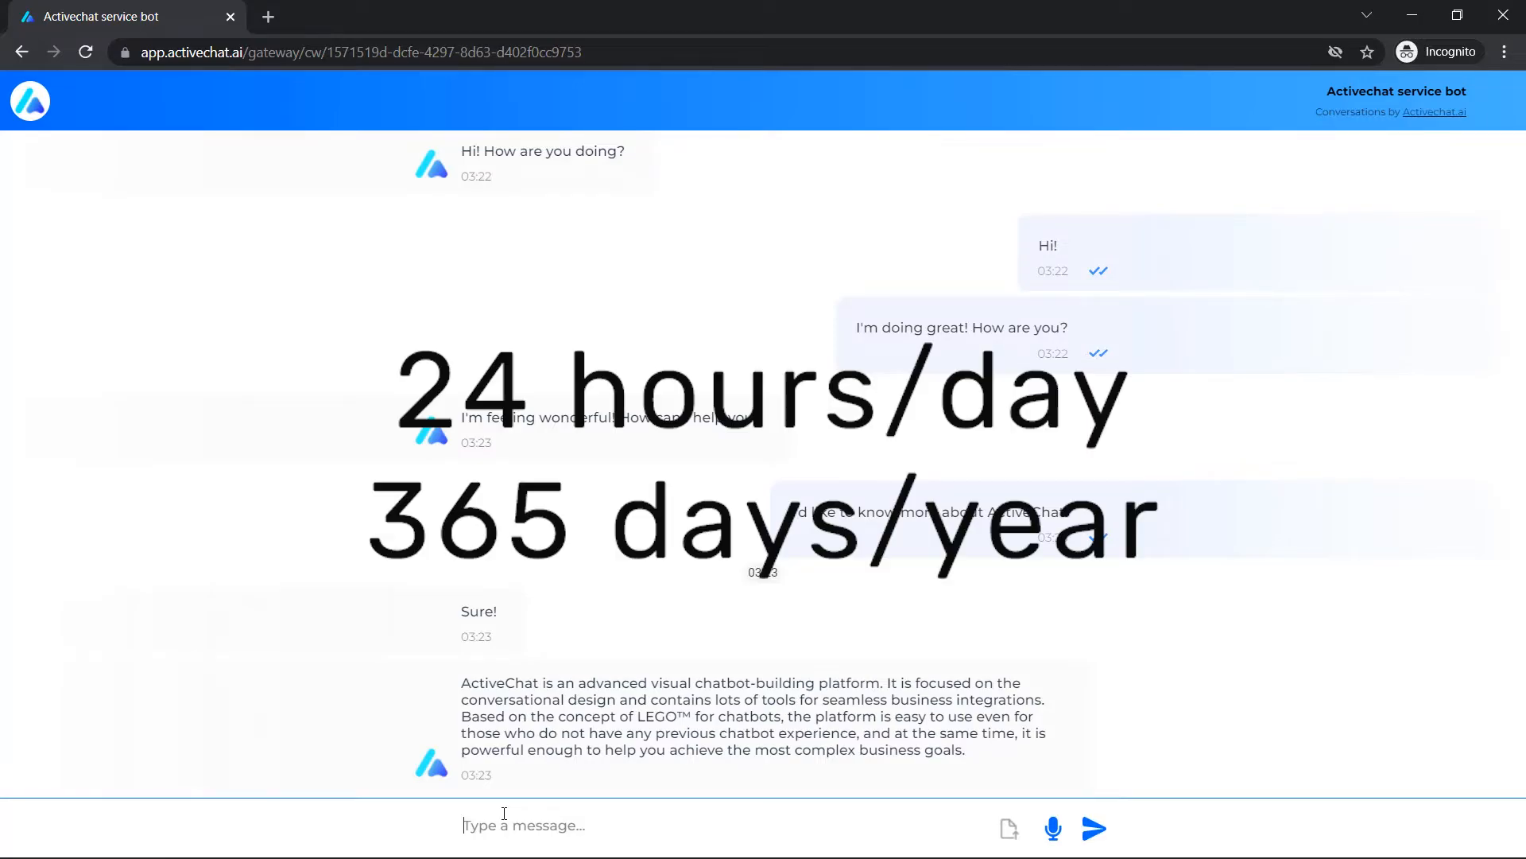
# Step: React 'That sounds incredible! Wow!' and ask how long setup takes
pyautogui.write('That sounds in')
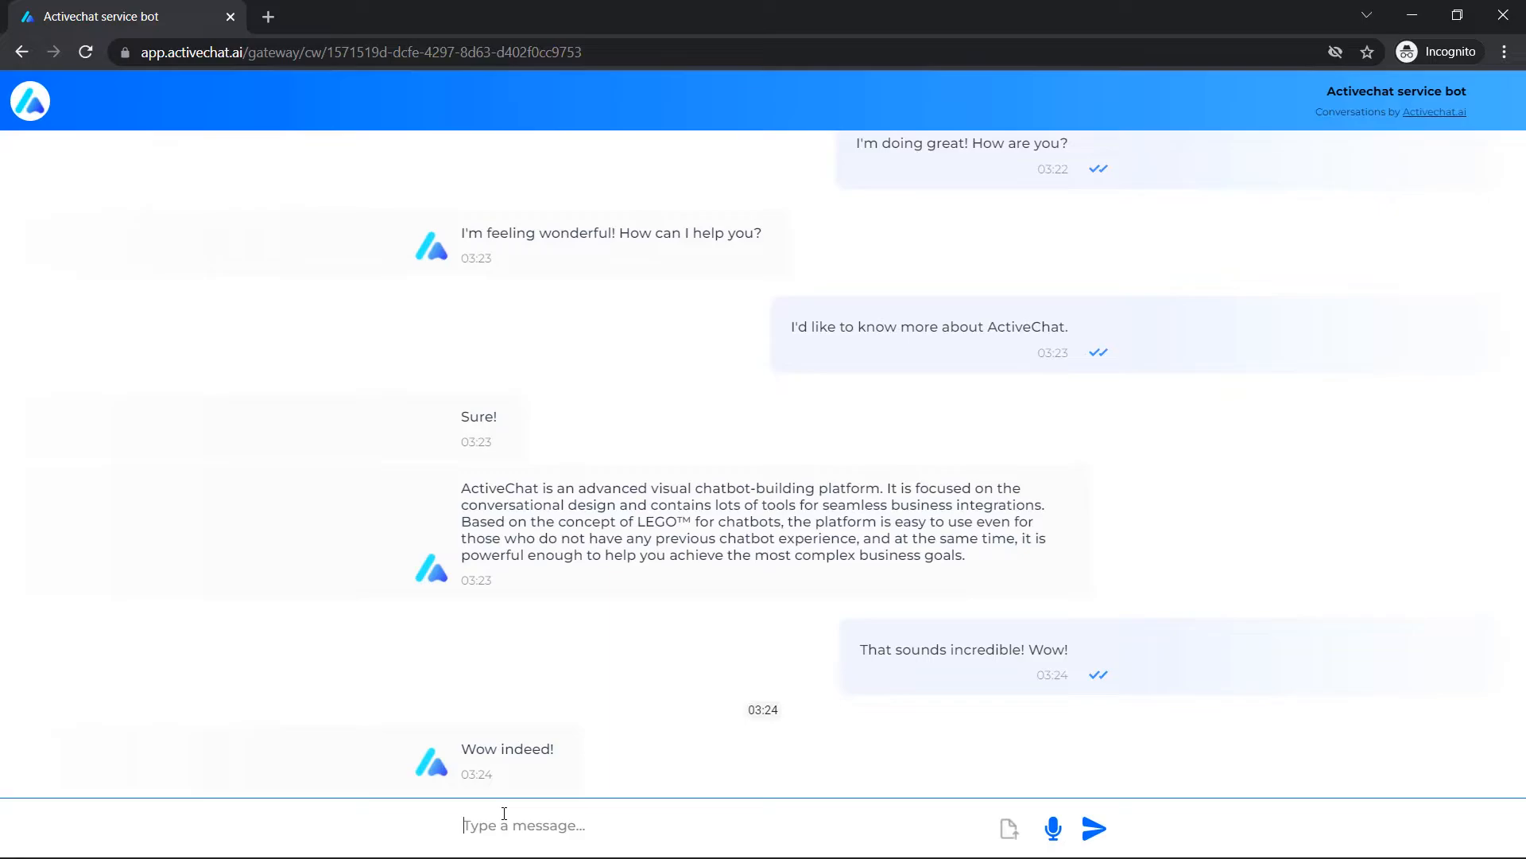
pyautogui.write('How lon')
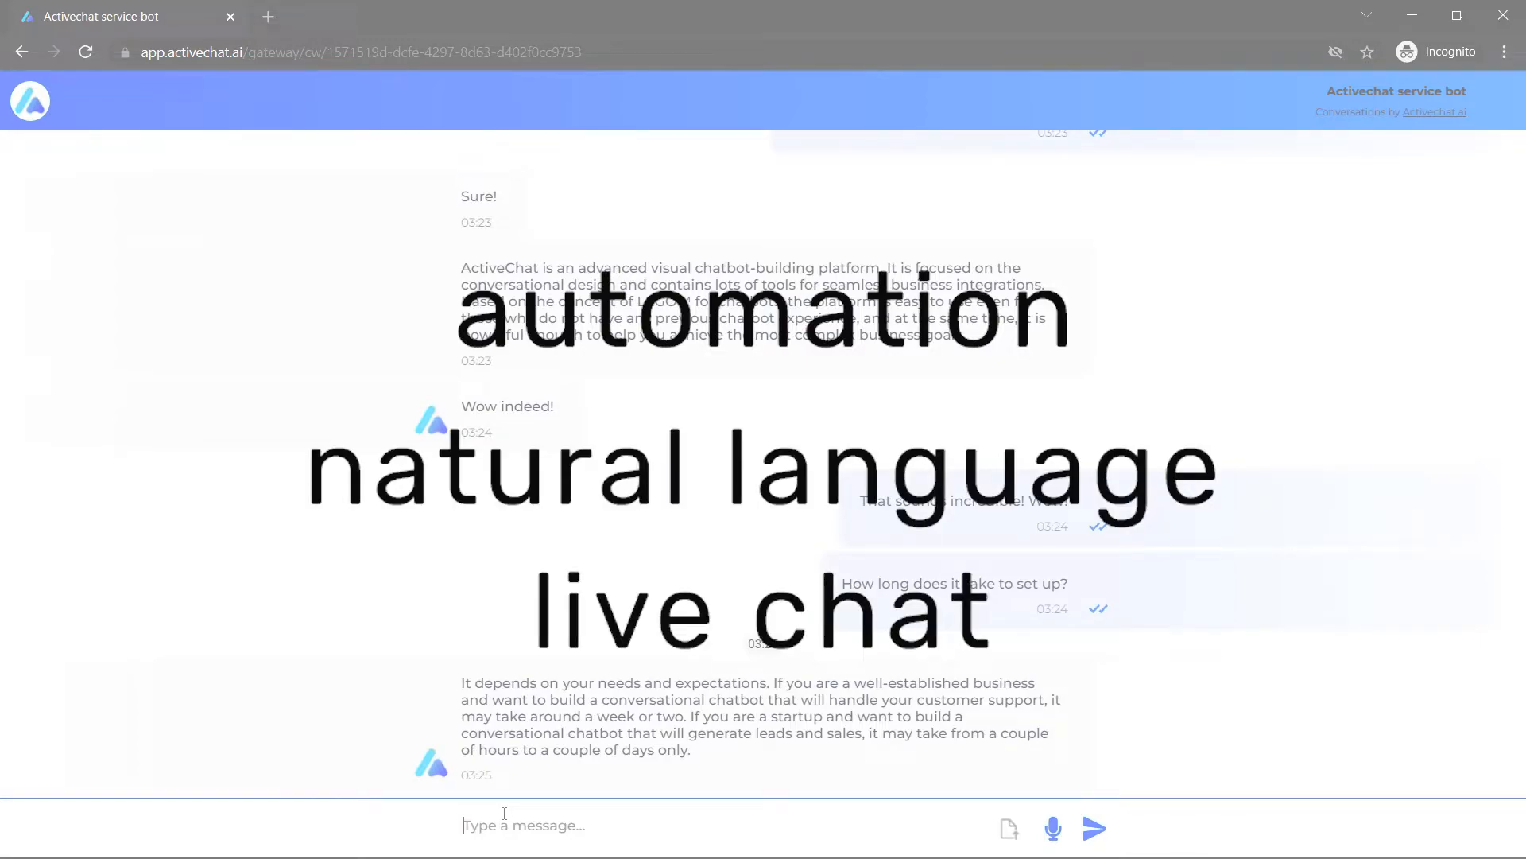
# Step: Explain I'm a COO at a scaleup with customers talking to support daily and ask where to start
pyautogui.write("I'm a COO at a scaleup, we have 15k customers tha")
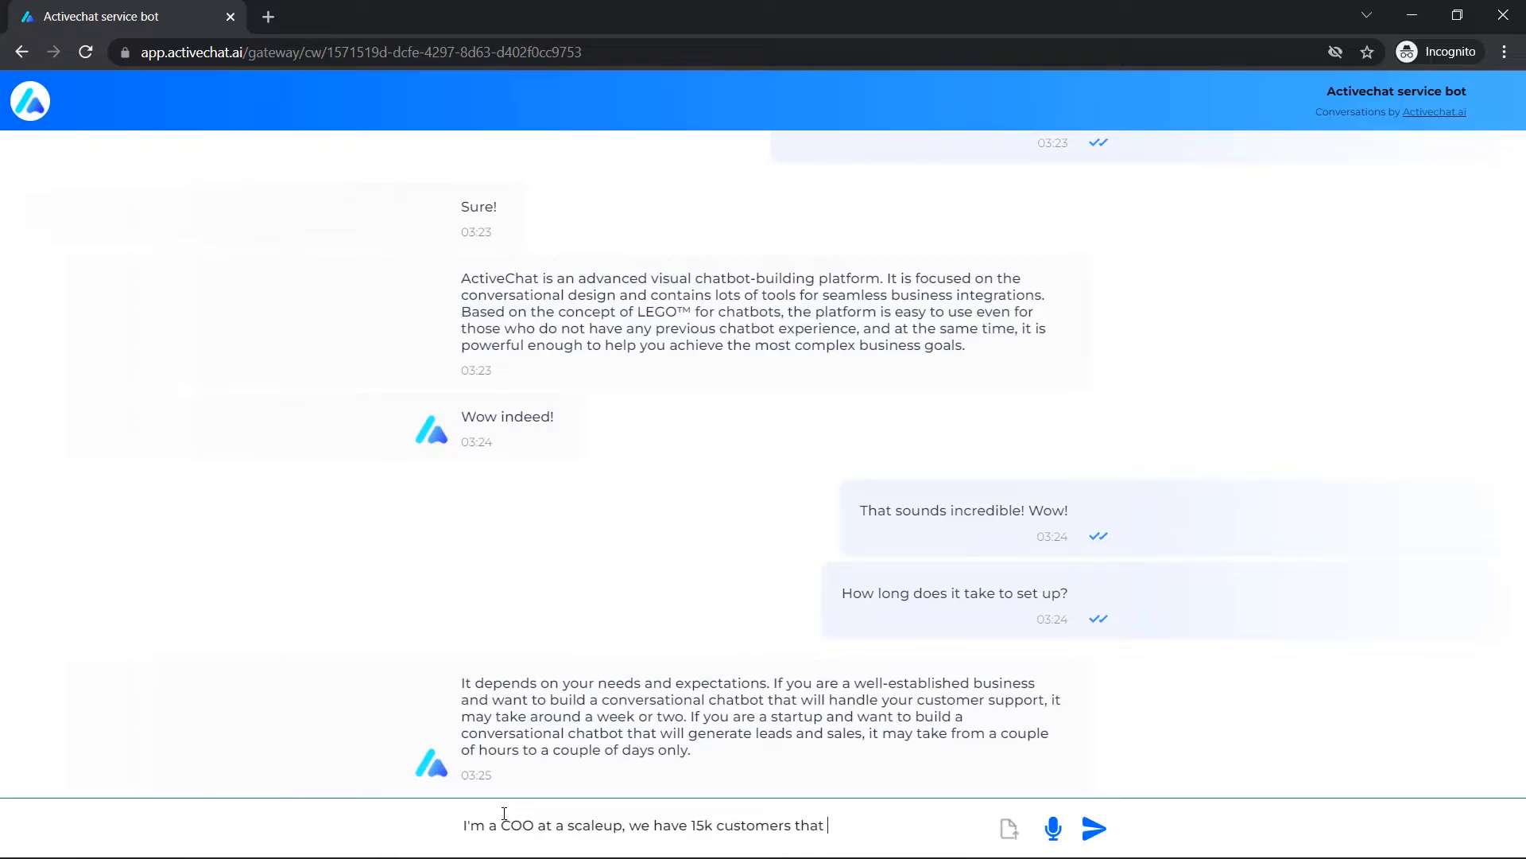
pyautogui.write('talk to our support daily. Wh')
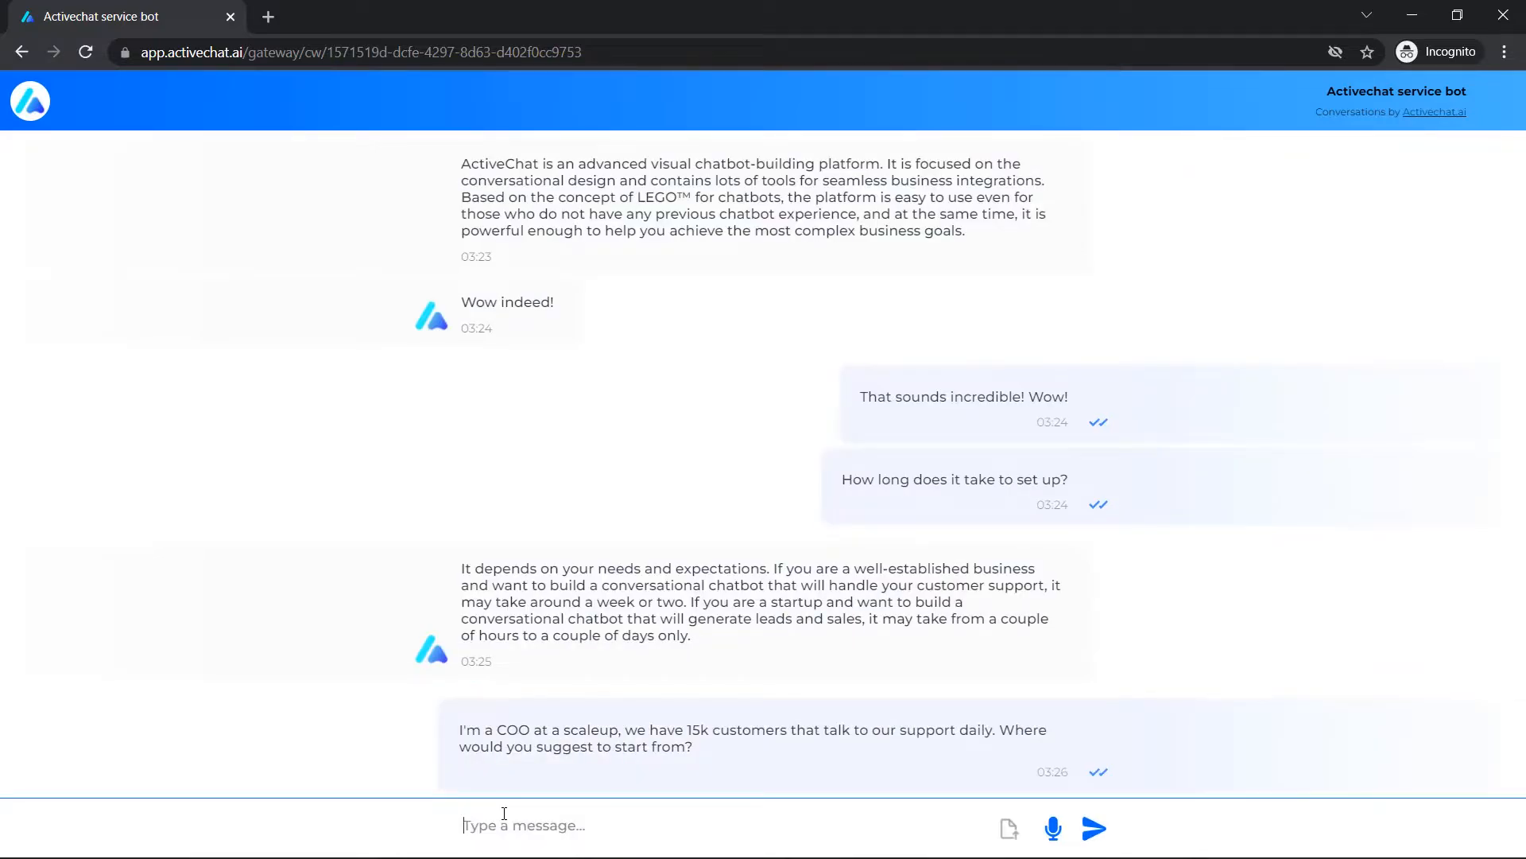
# Step: Ask 'What's Intents manager?' and whether anything is needed to get started
pyautogui.scroll(-3)
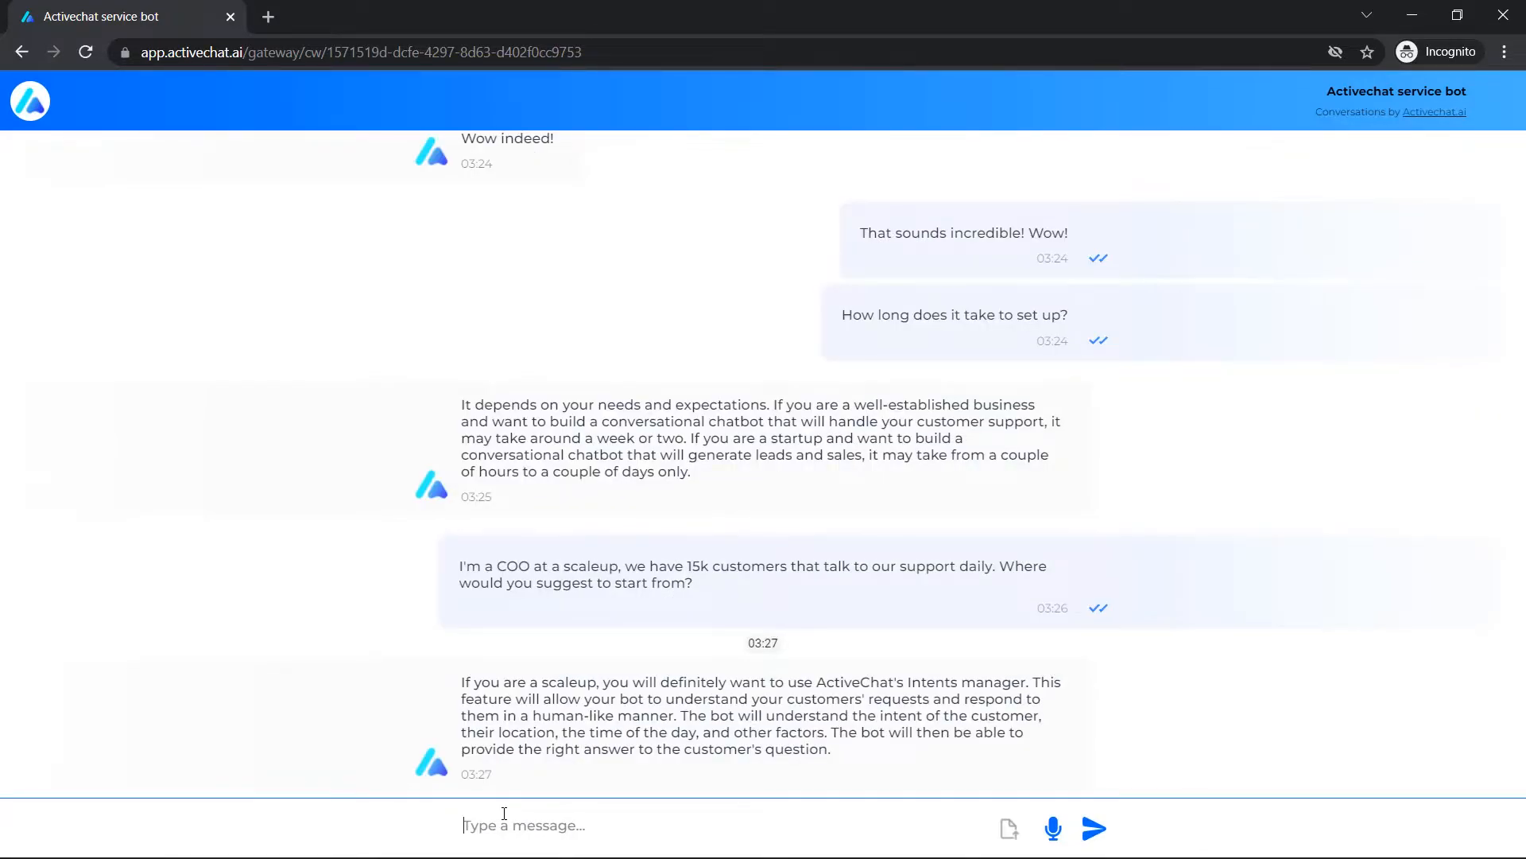
pyautogui.write("What's Intents manager?")
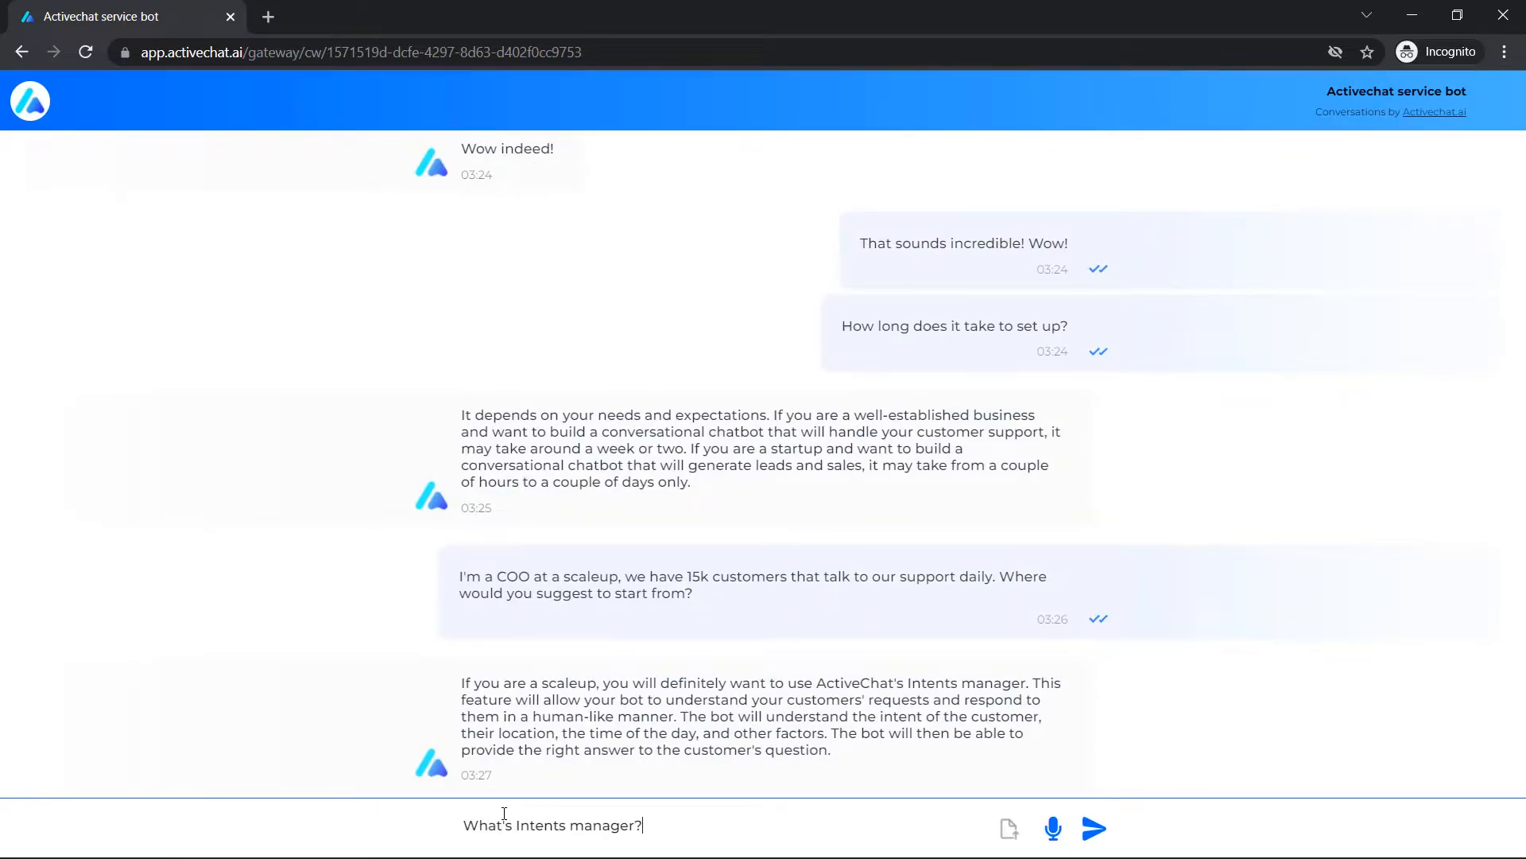
pyautogui.click(1094, 826)
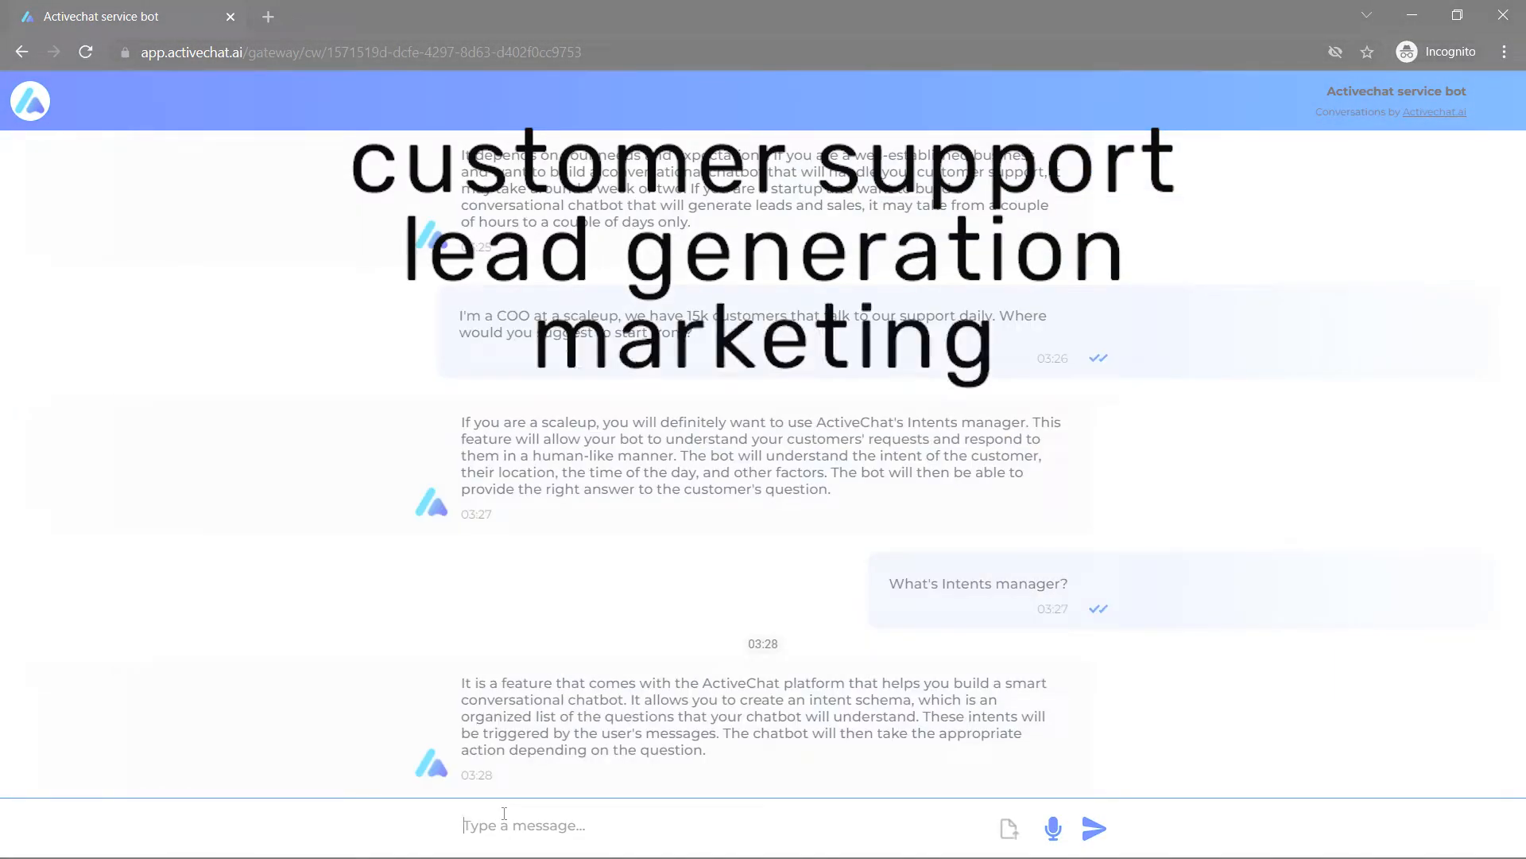
pyautogui.write('Do I')
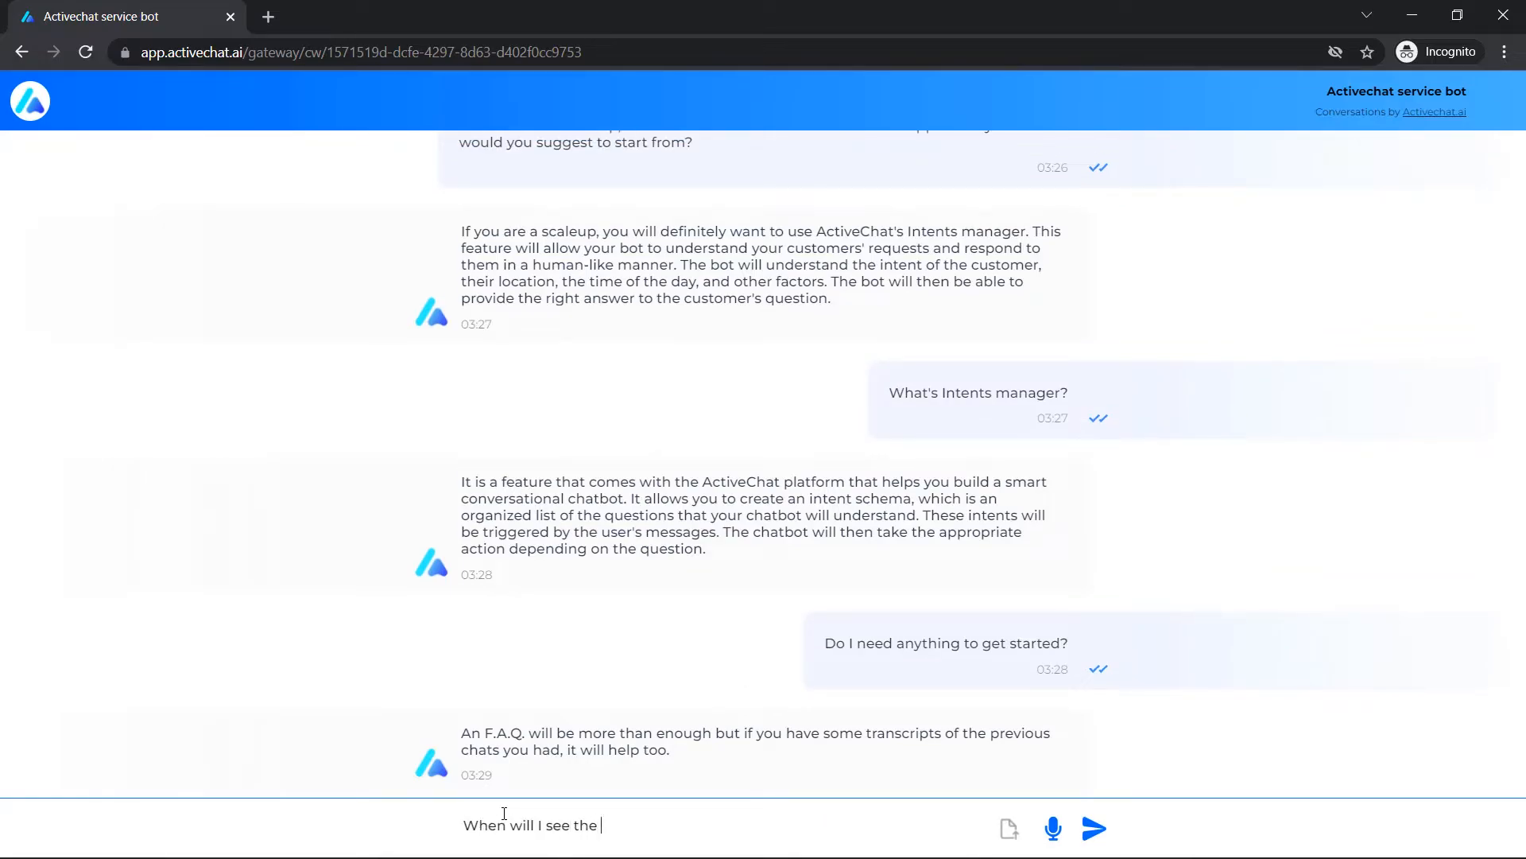
# Step: Ask when results appear, whether they do custom development for a pilot, and react 'Oh wow!'
pyautogui.click(1094, 829)
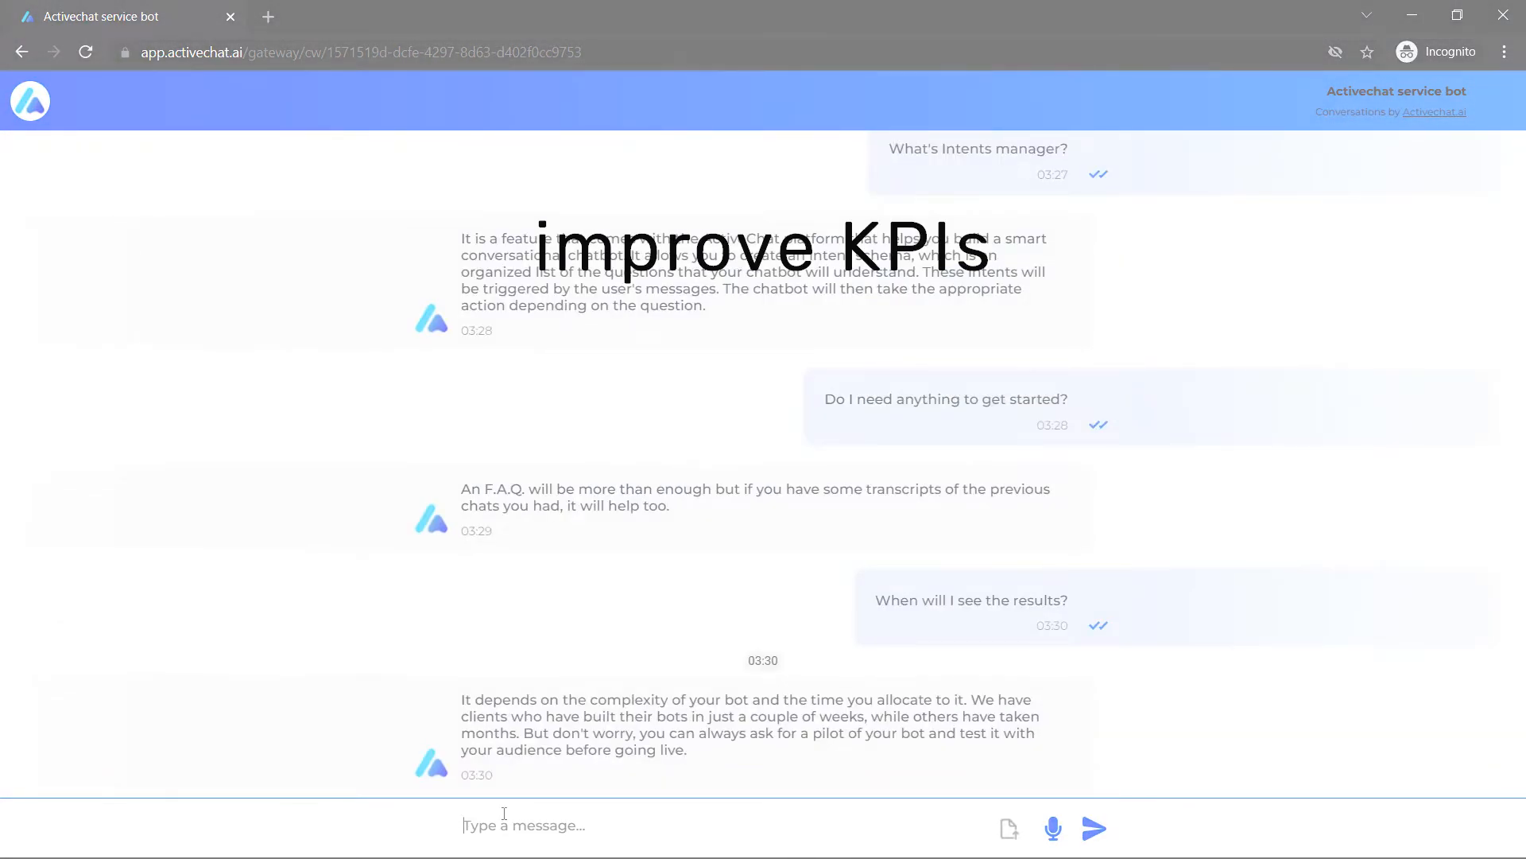
pyautogui.write('Pilot? You do custom d')
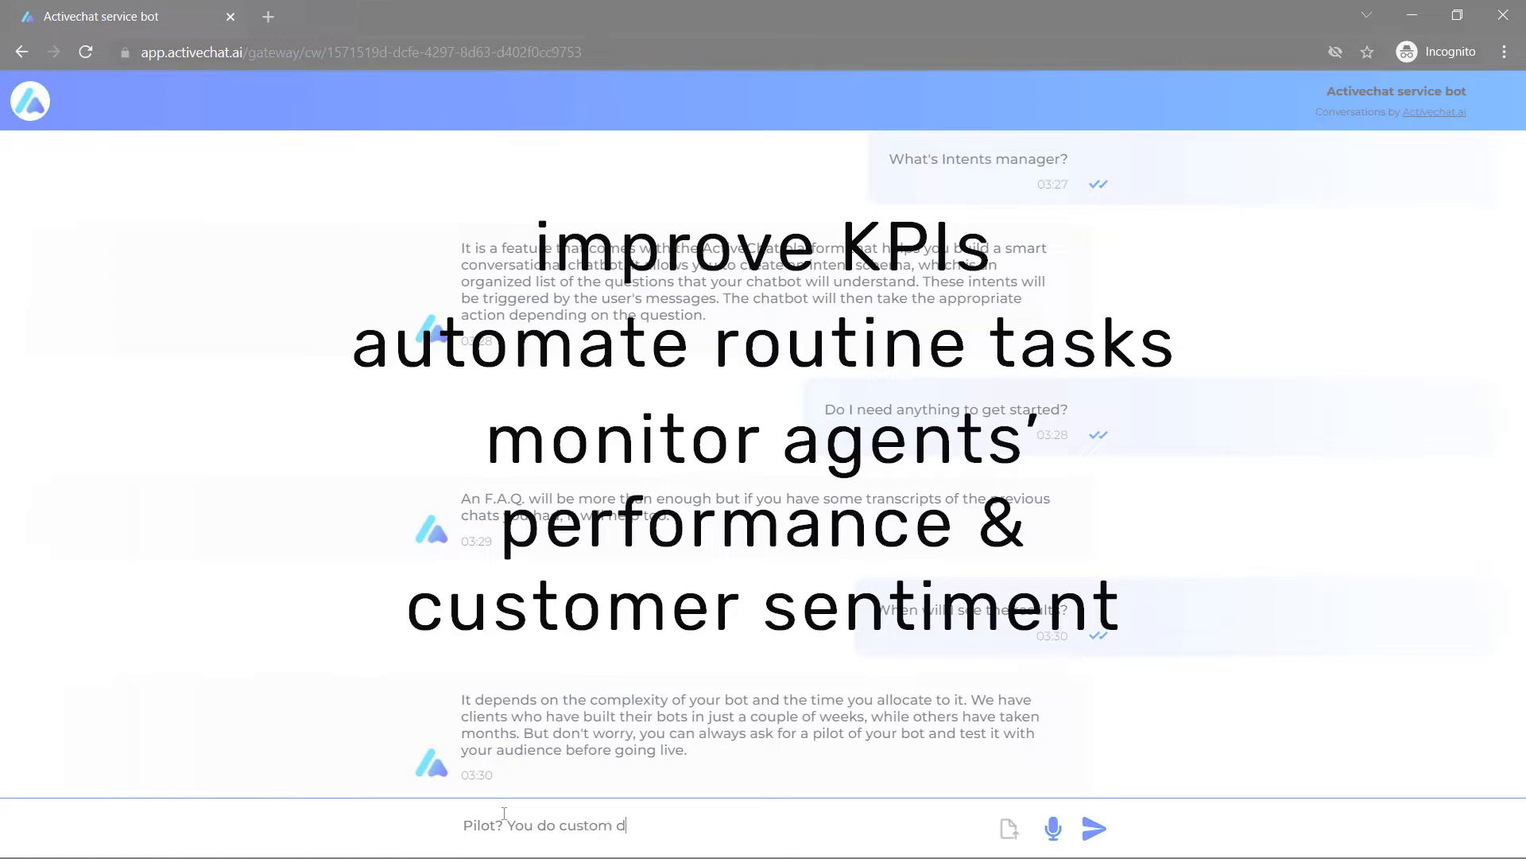
pyautogui.click(1094, 829)
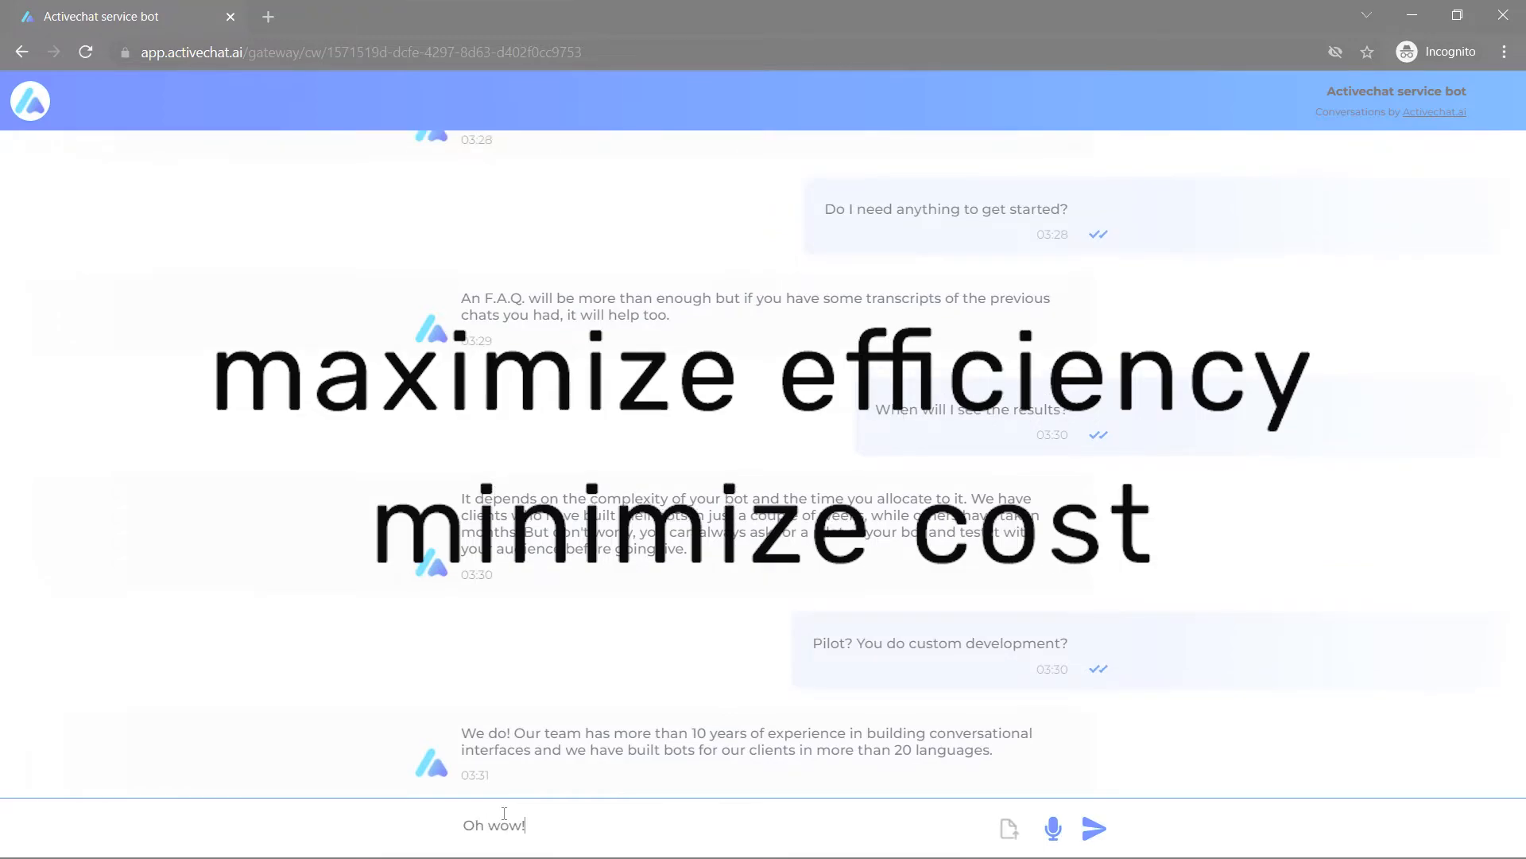
pyautogui.click(1095, 829)
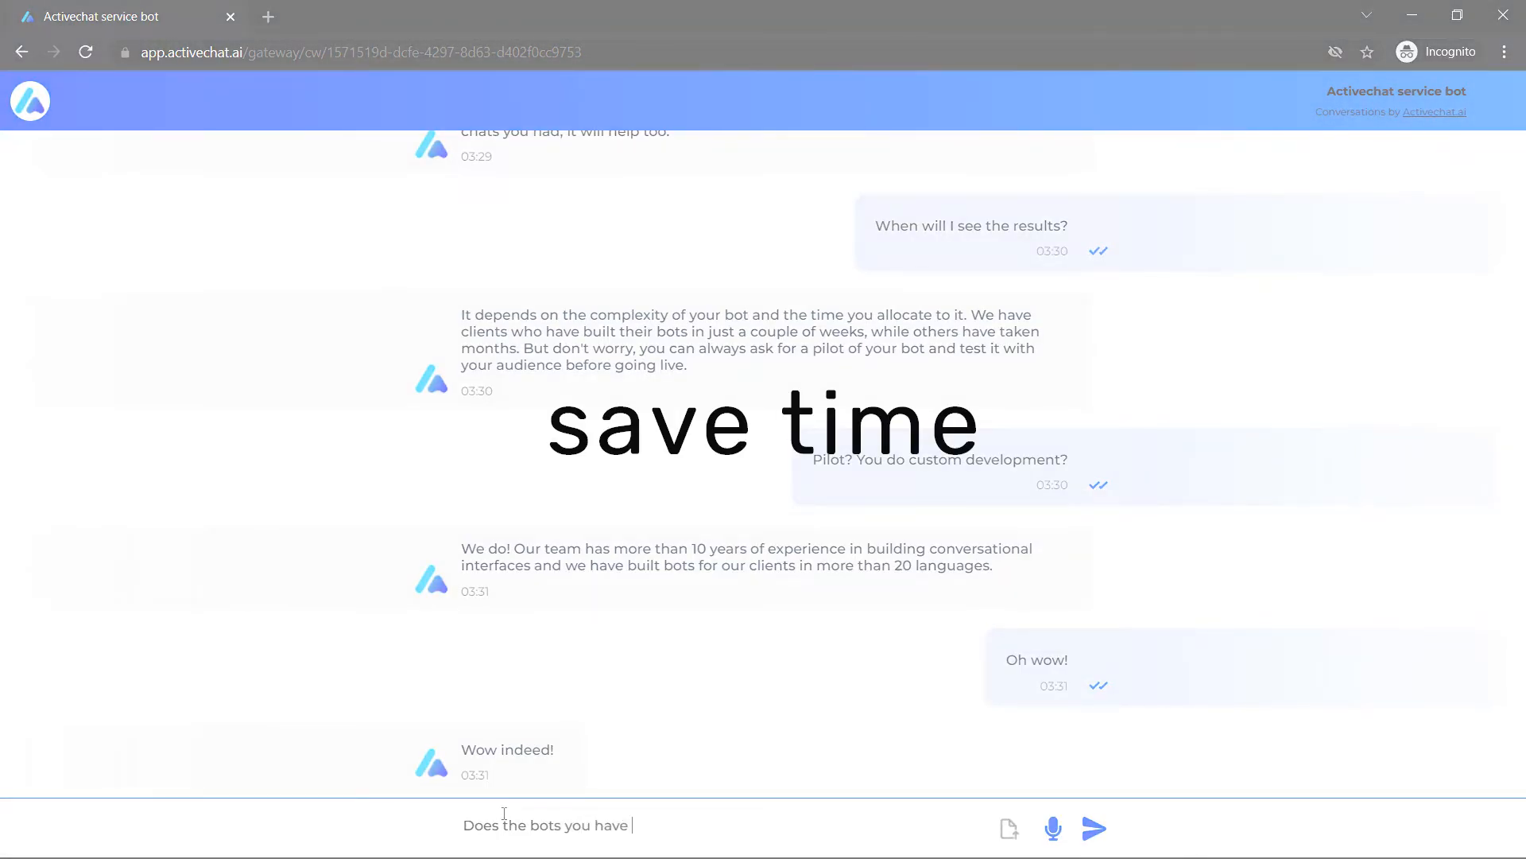
# Step: Ask whether the bots support multiple languages
pyautogui.write('Do the bots you have support')
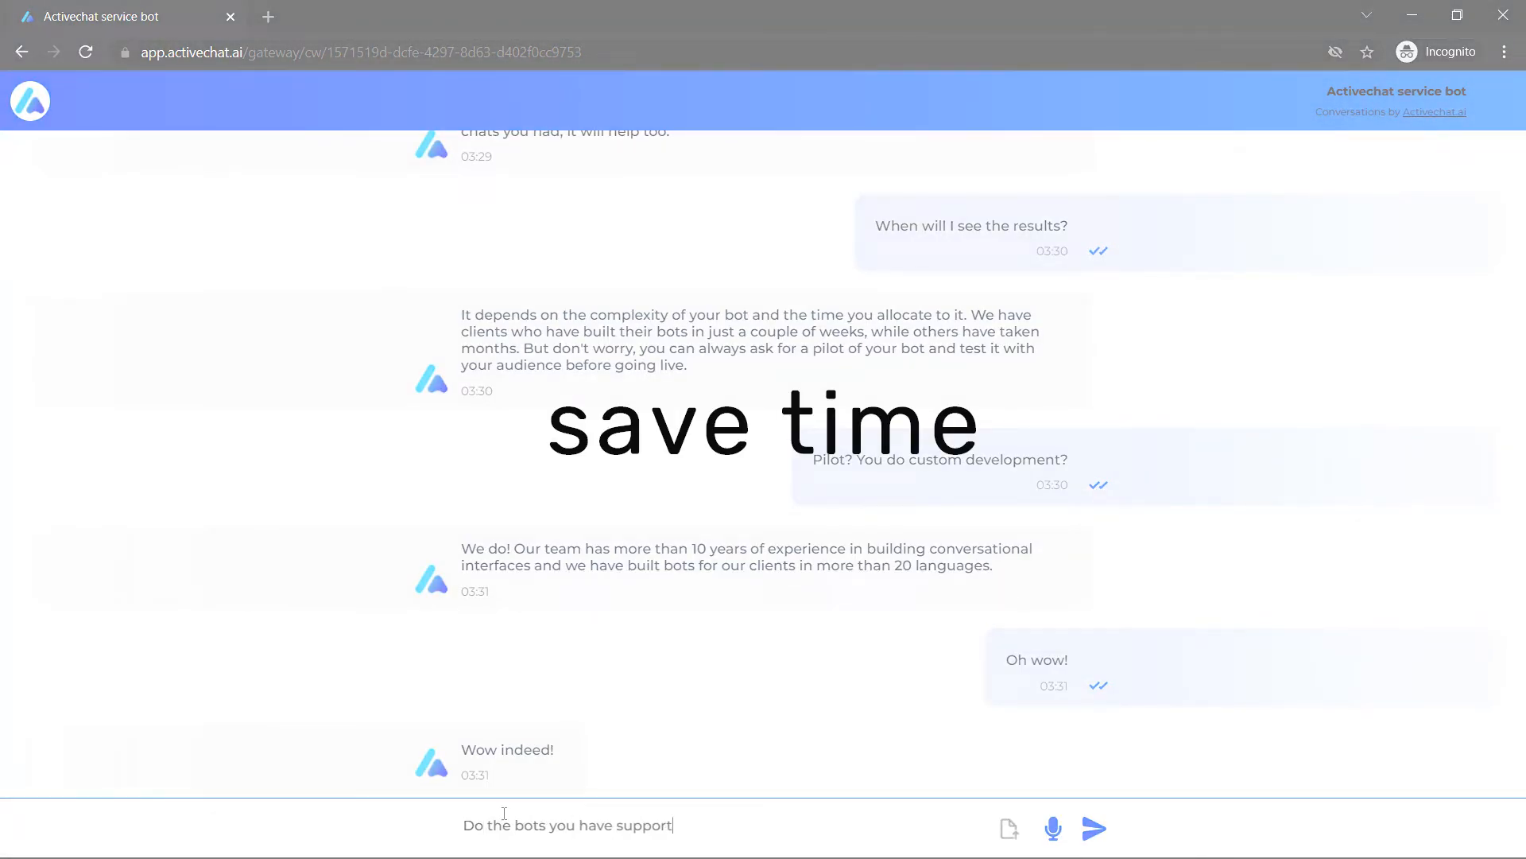
pyautogui.click(1097, 830)
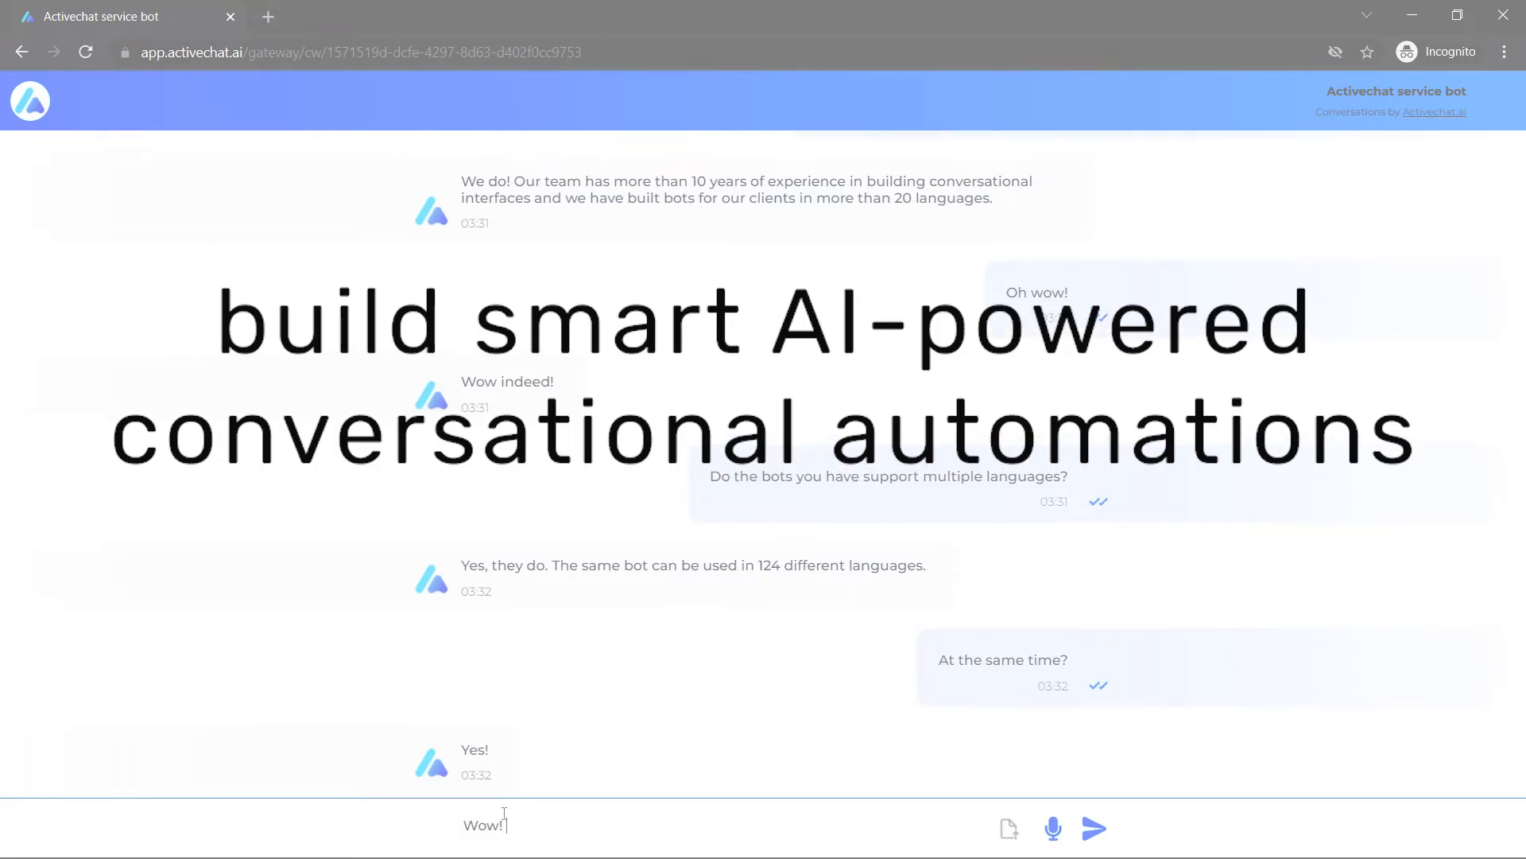
pyautogui.write('Can I get that demo')
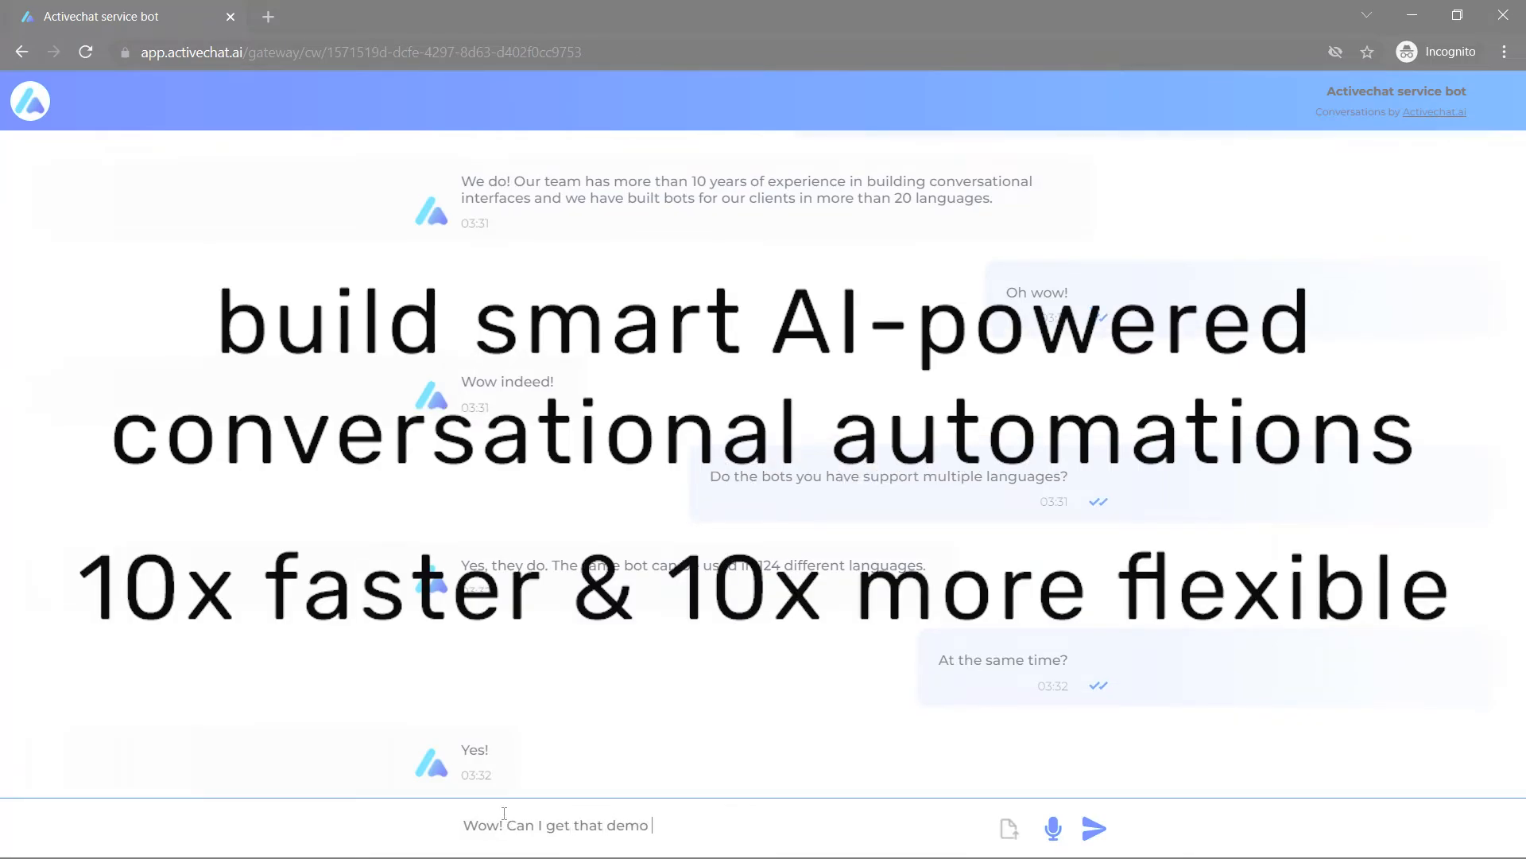
pyautogui.click(1094, 830)
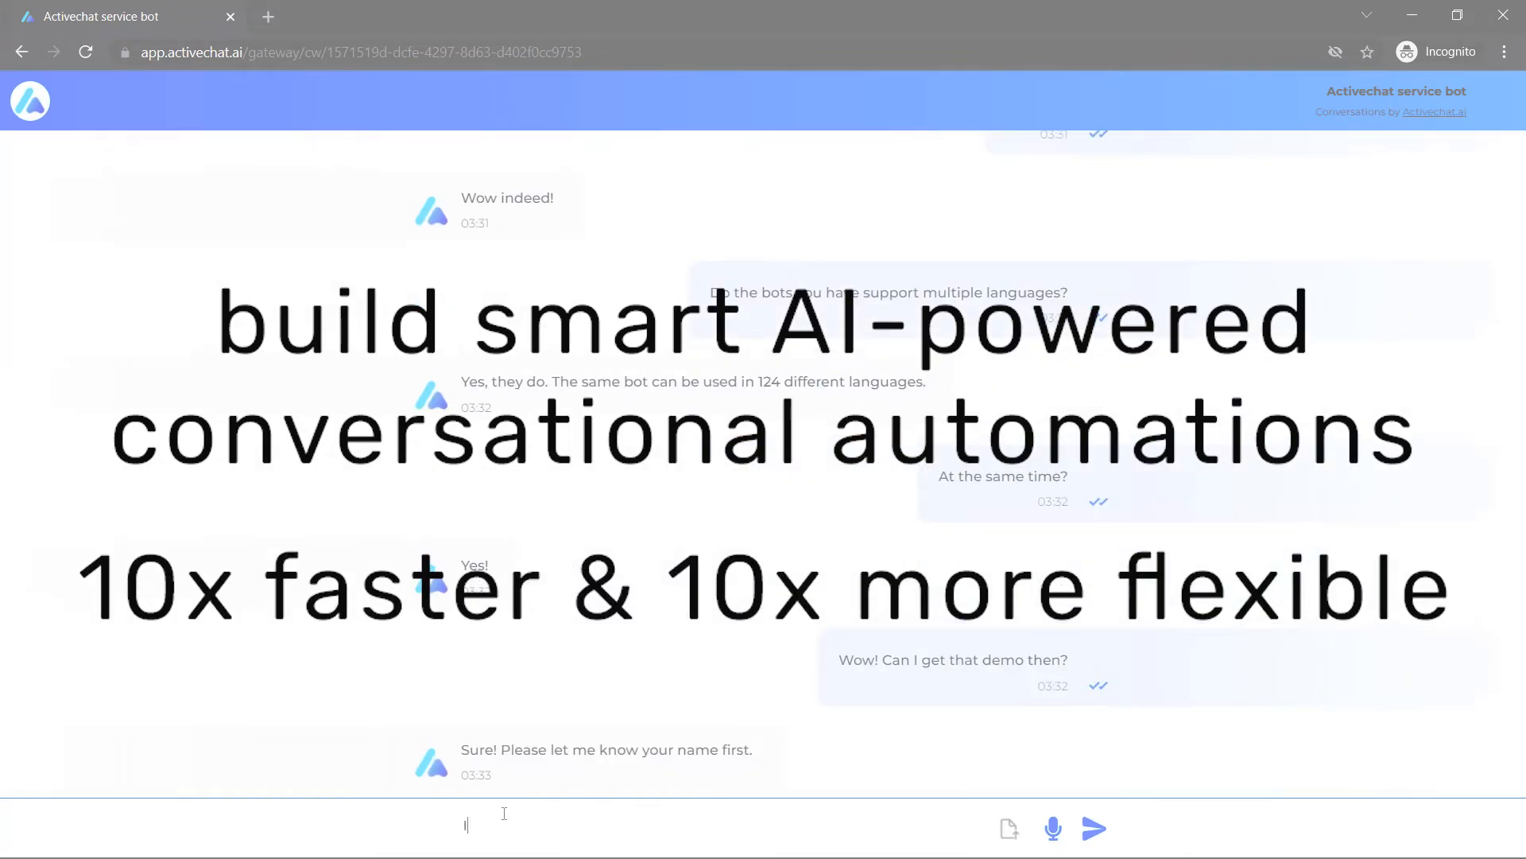
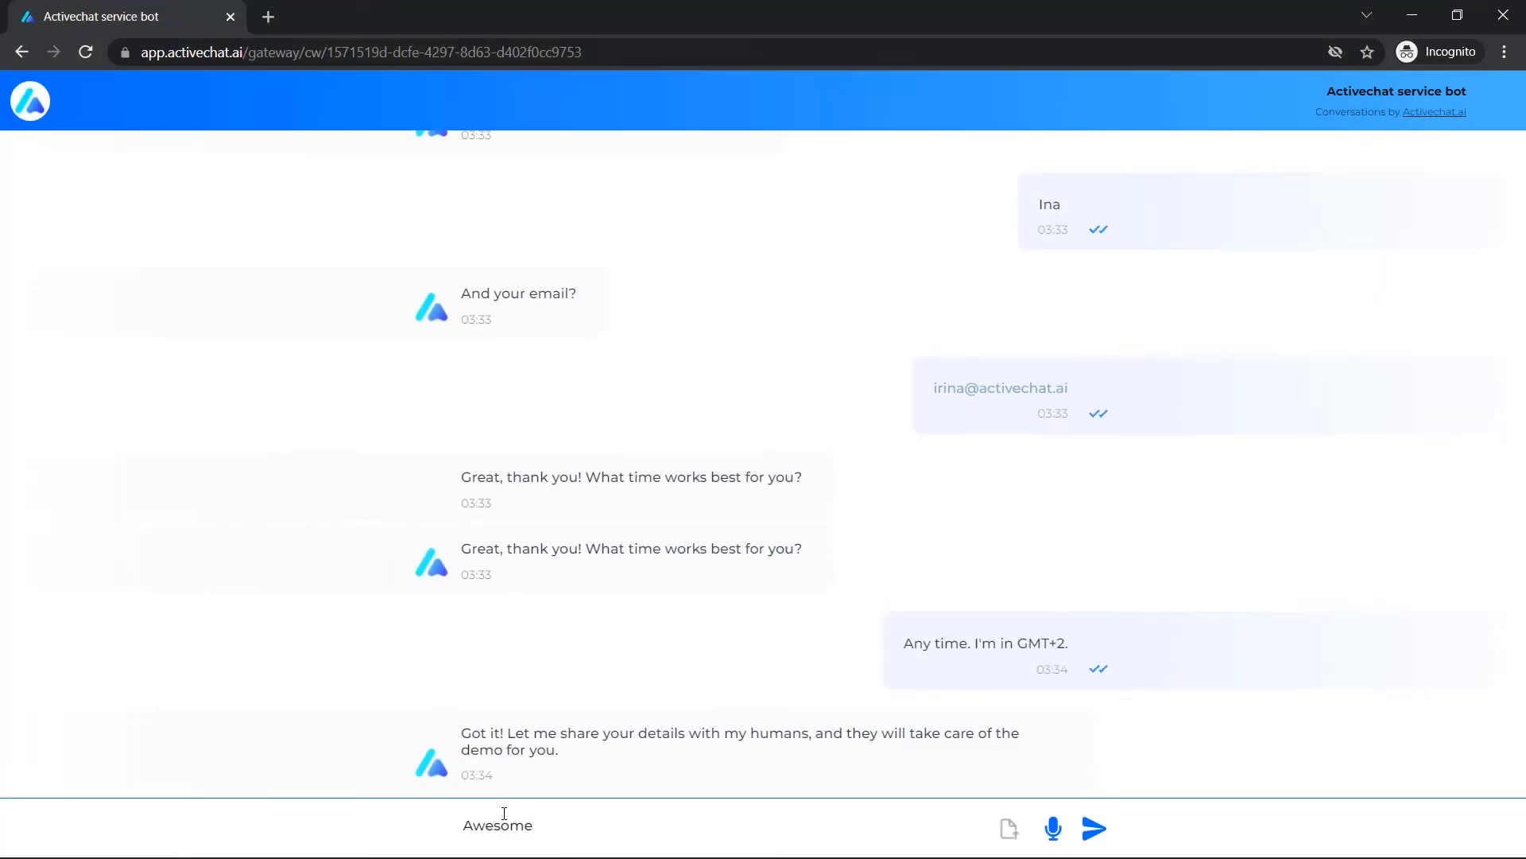
# Step: Thank the bot, rate the experience 10, and say nothing else is needed
pyautogui.click(1094, 828)
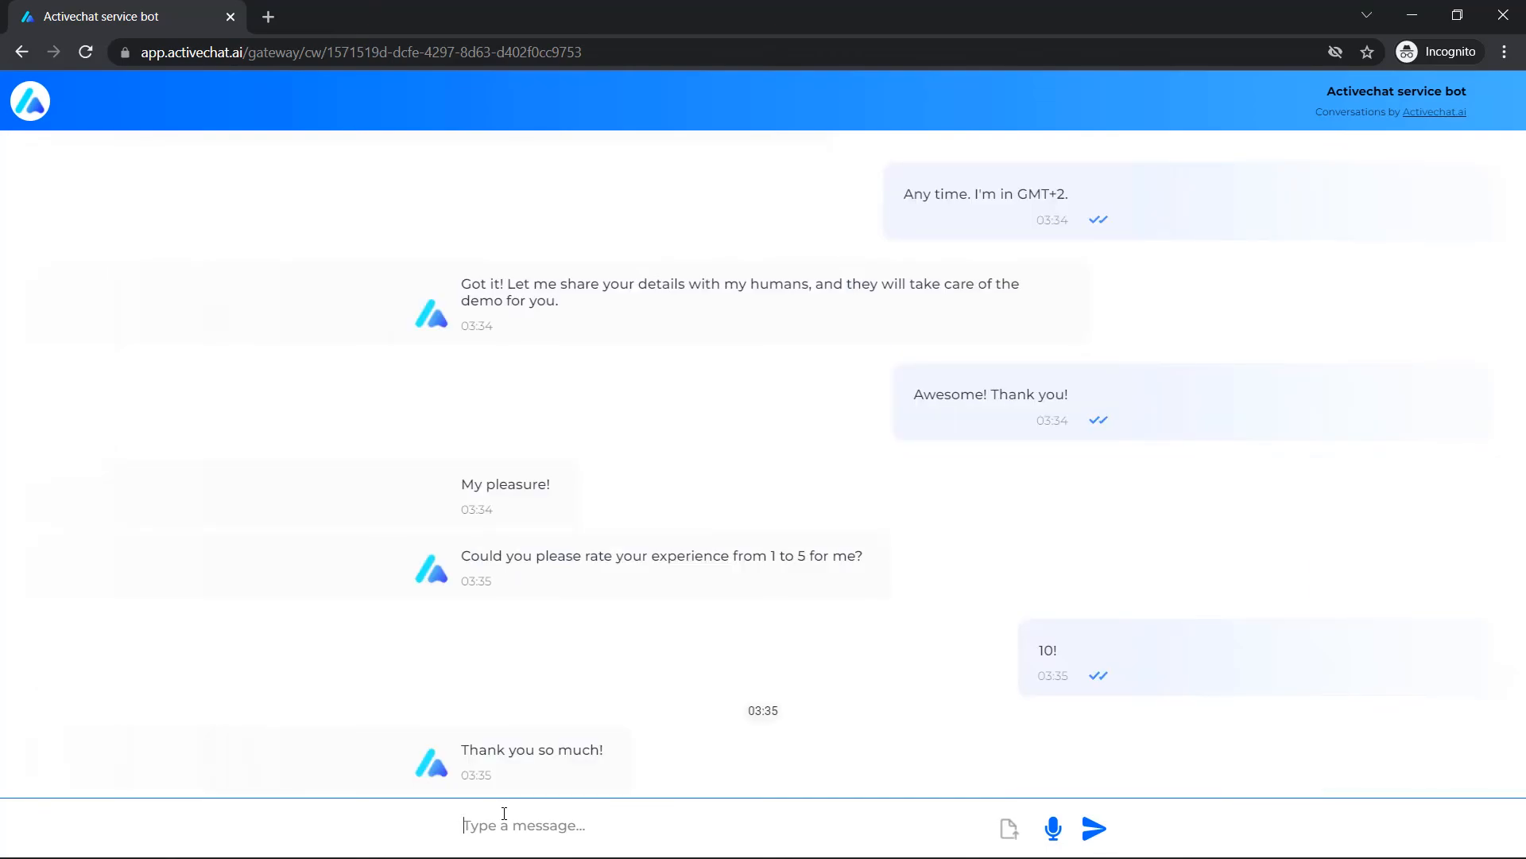
pyautogui.write("No, I'")
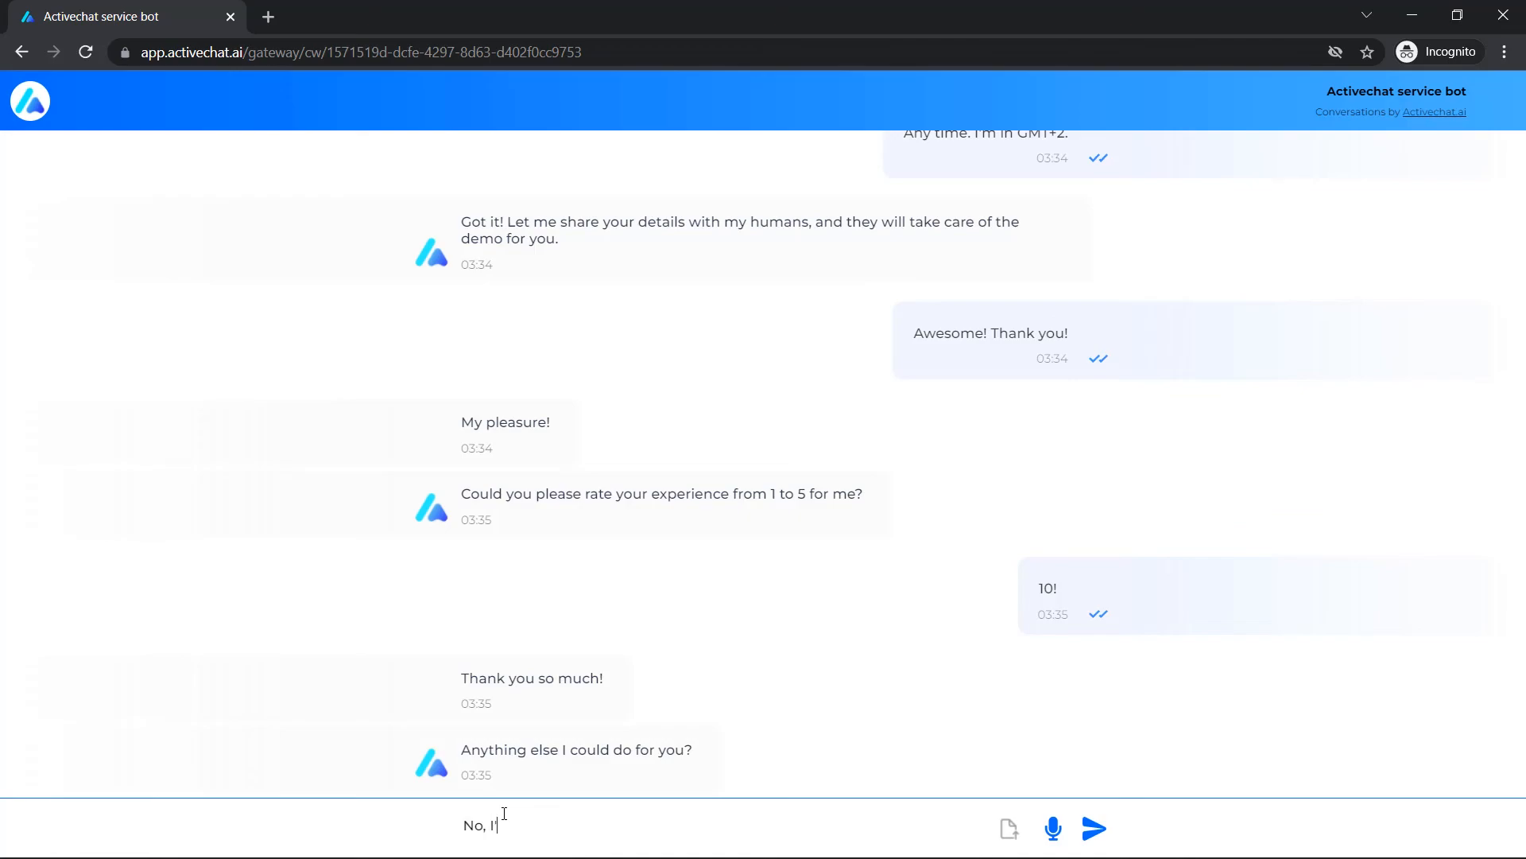